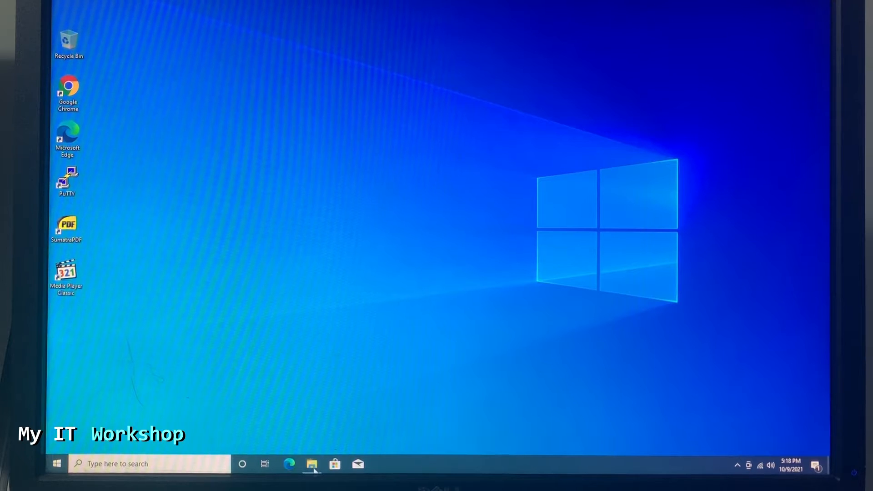
Launch File Explorer from the taskbar to view the drives under This PC.
left_click(311, 463)
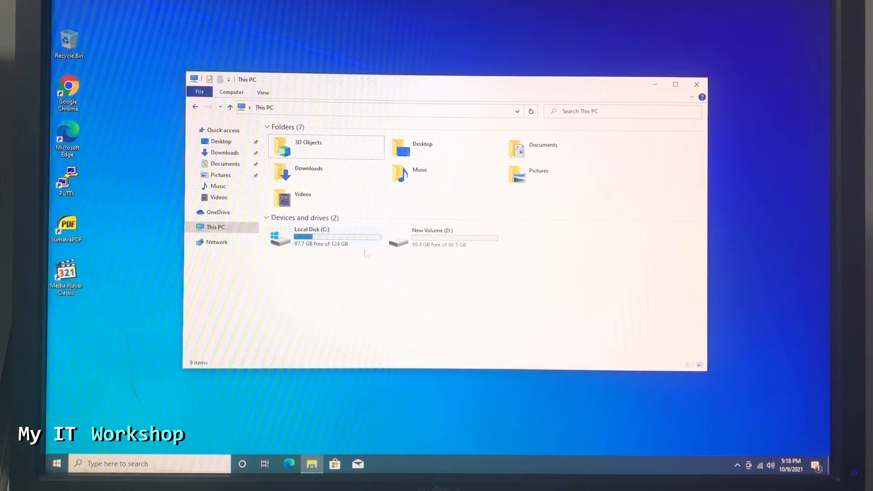
mouse_move(439, 236)
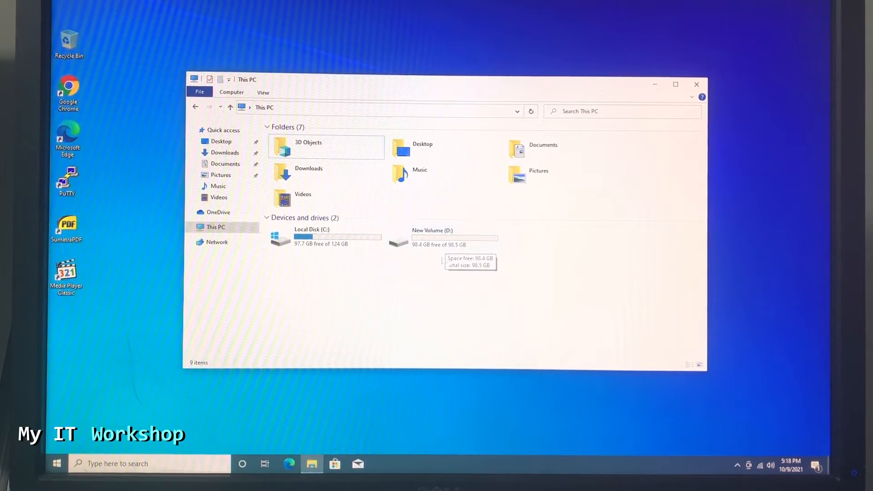
mouse_move(448, 264)
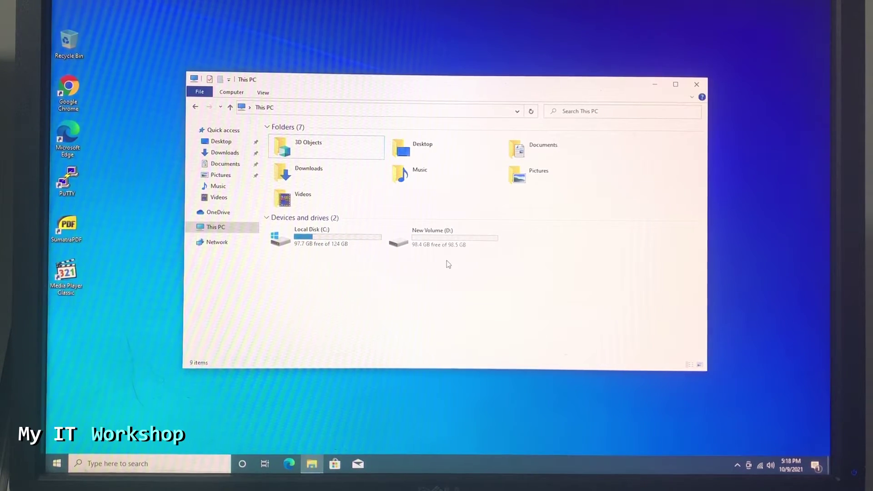
mouse_move(396, 273)
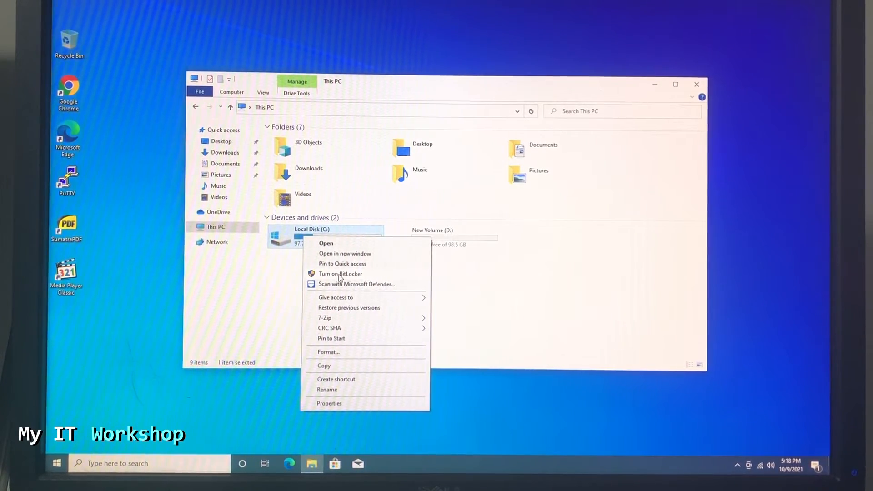
Choose Turn on BitLocker for Local Disk (C:) from its context menu.
left_click(340, 274)
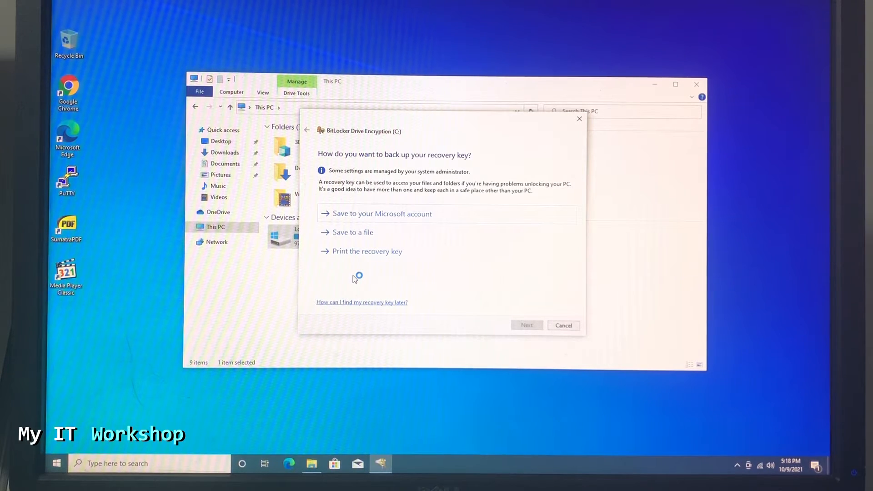
mouse_move(354, 278)
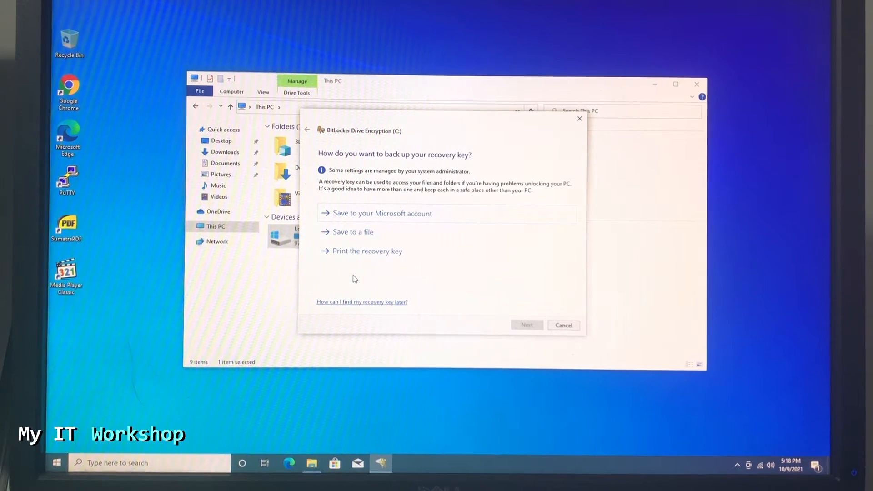
mouse_move(389, 273)
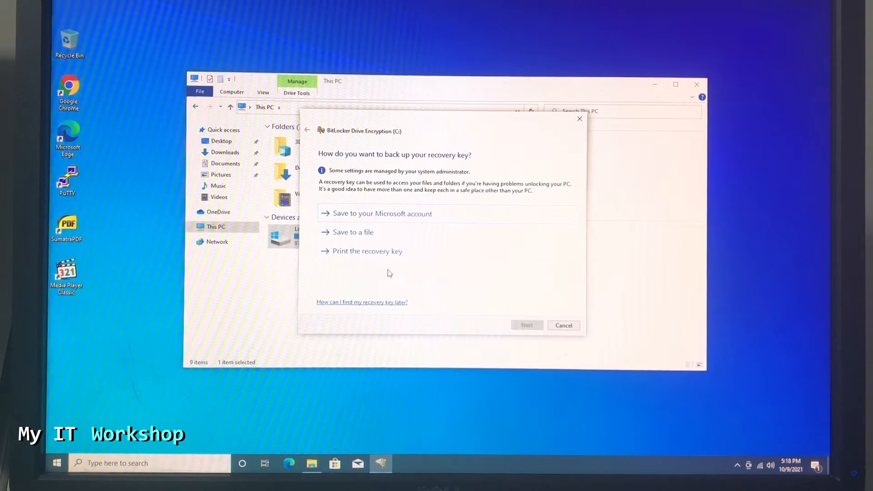
mouse_move(403, 239)
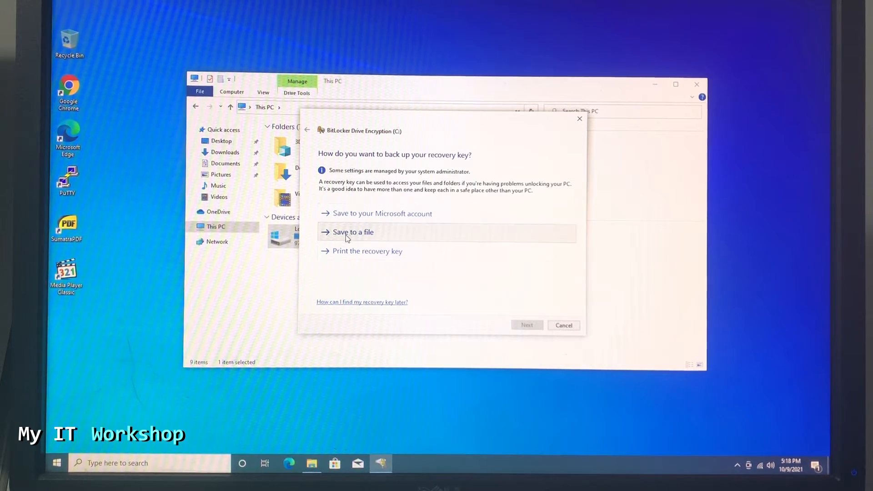
Attempt to save the C drive recovery key file to the Desktop; the encrypted-drive location is refused.
left_click(352, 232)
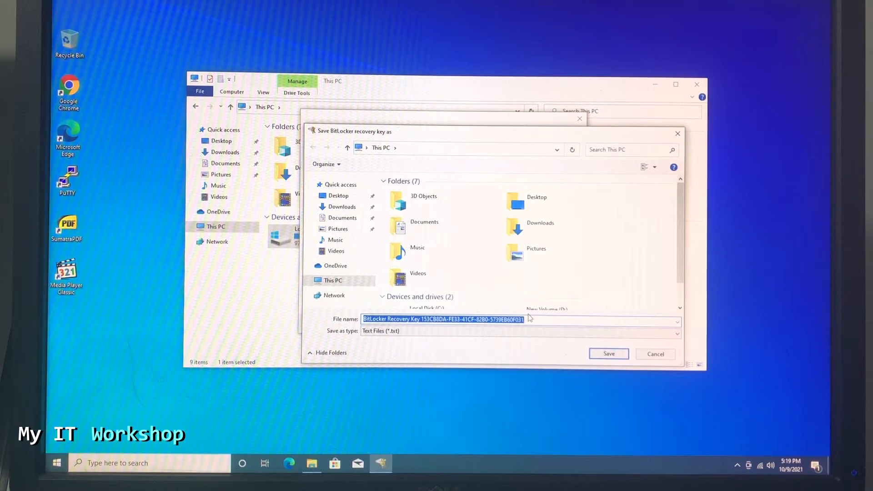
scroll("down", 3)
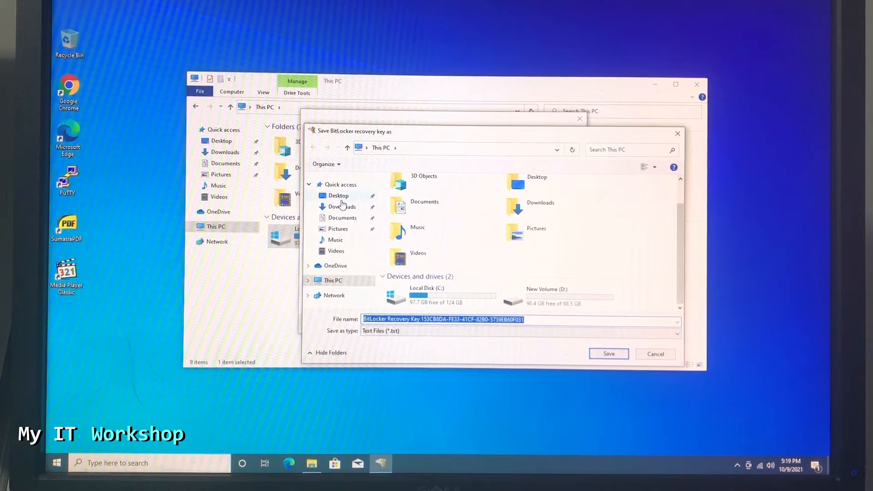
left_click(608, 353)
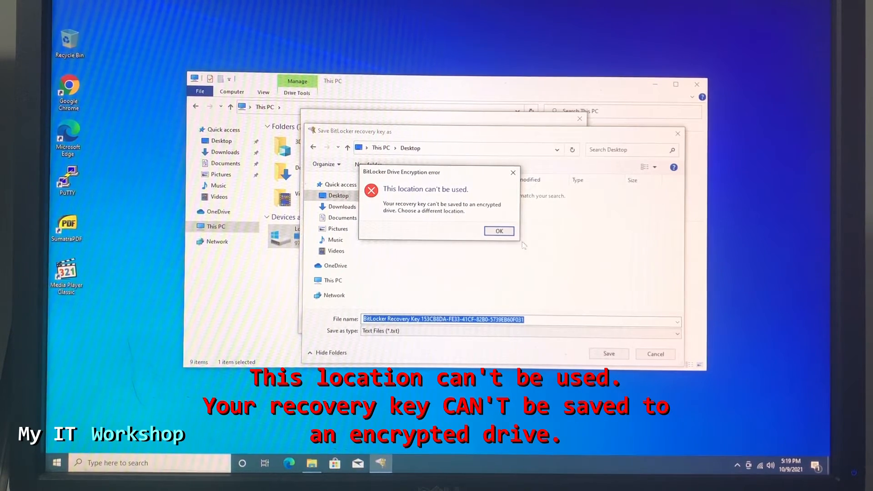
left_click(497, 230)
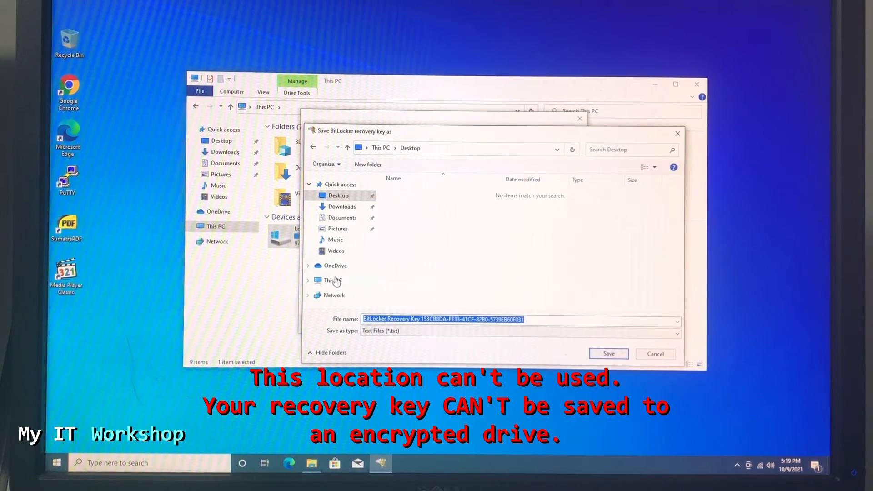
Attempt to save the recovery key to the root of New Volume (D:); the root-directory location is refused.
left_click(327, 280)
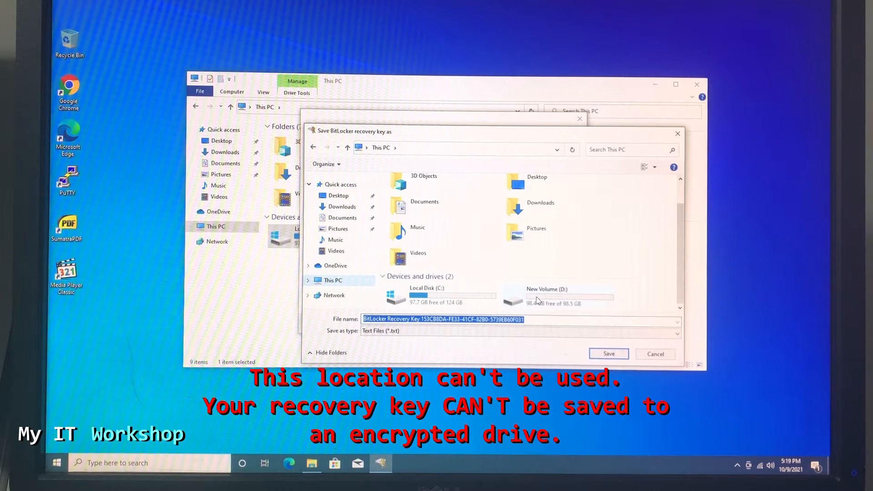
double_click(559, 295)
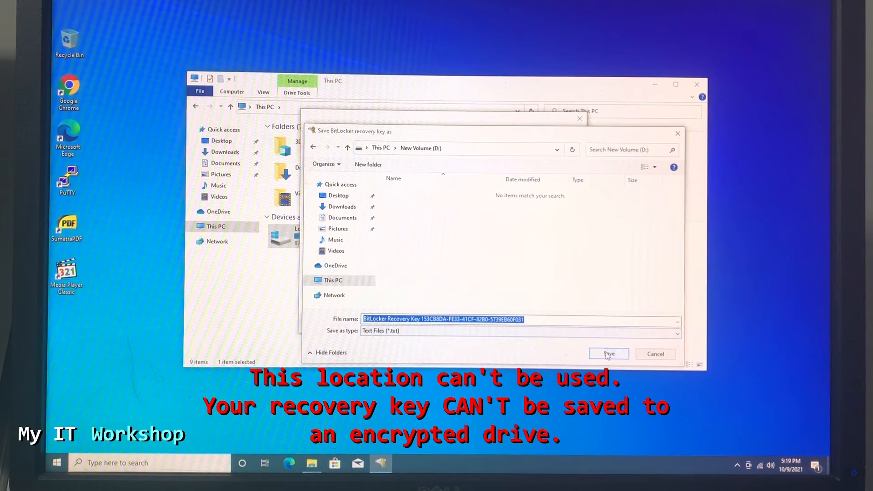
left_click(608, 354)
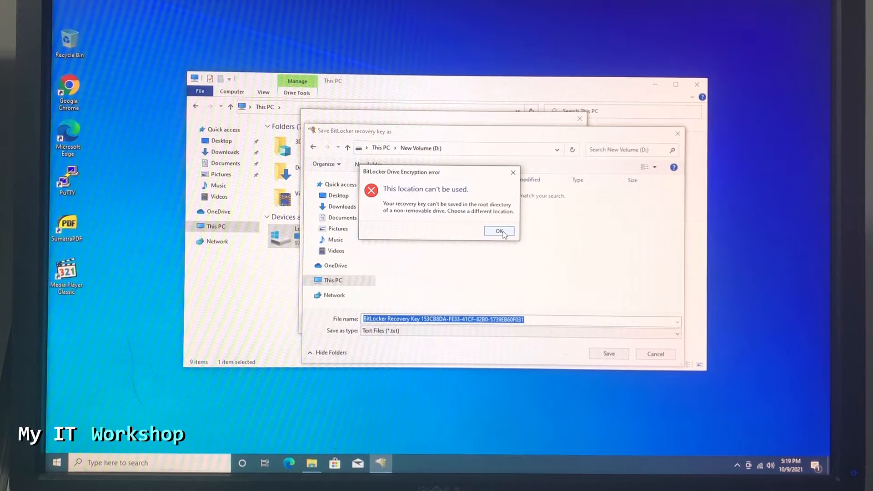
left_click(498, 231)
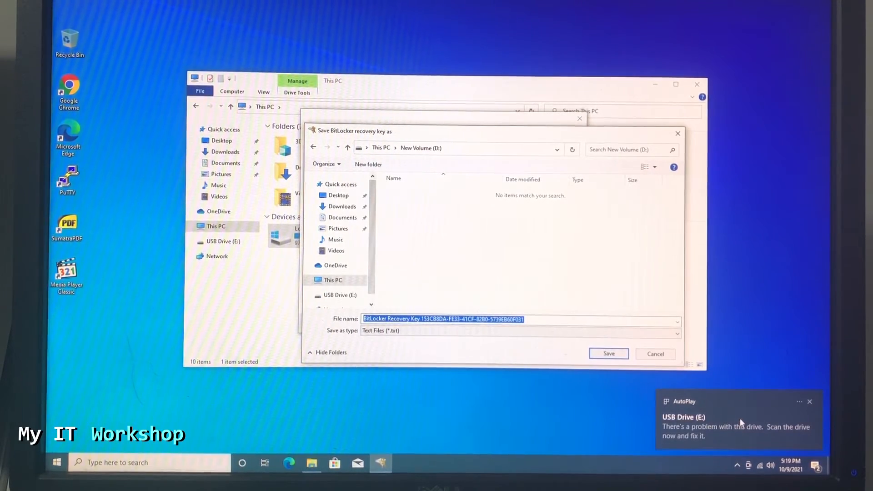
Accept the inserted USB drive without scanning and save the recovery key file onto USB Drive (E:).
left_click(736, 426)
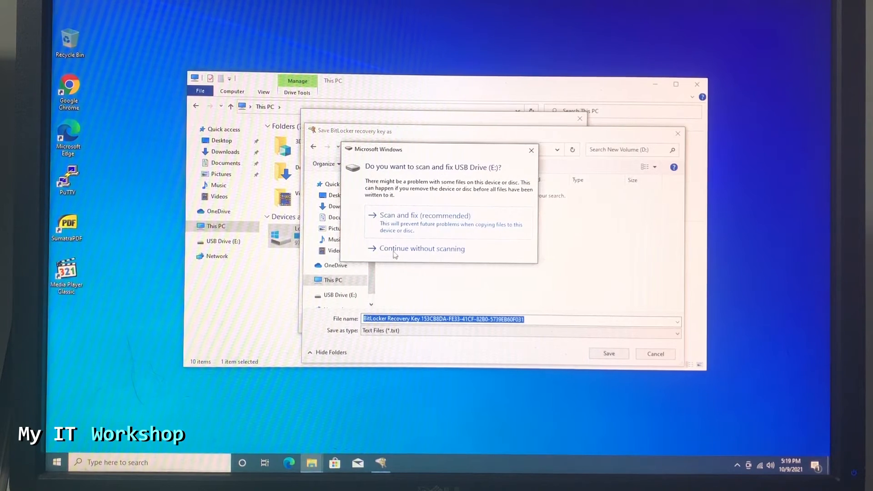
left_click(421, 248)
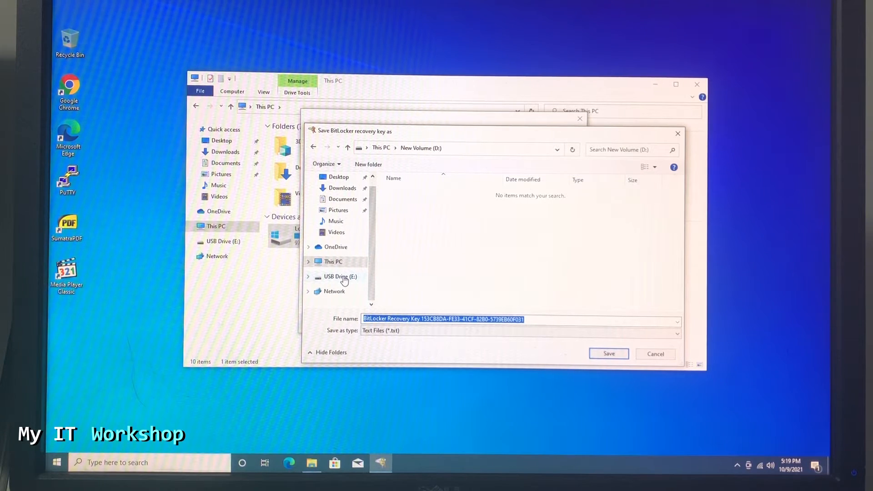
left_click(339, 276)
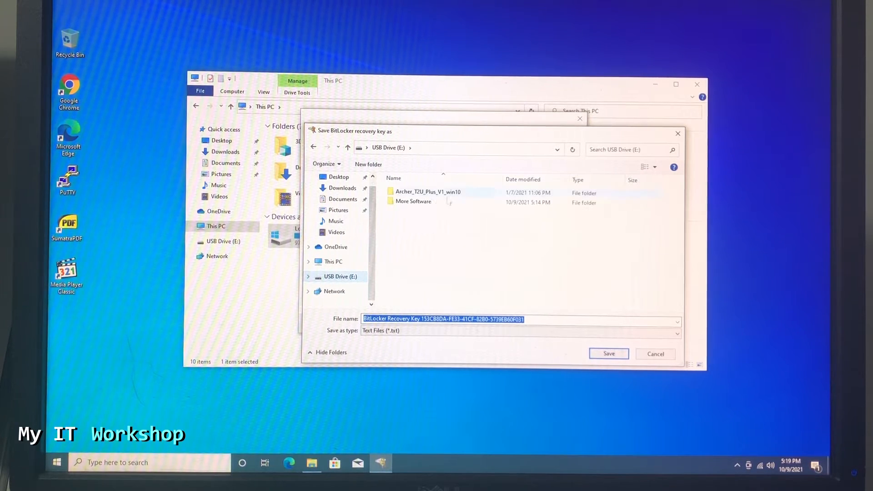
mouse_move(477, 266)
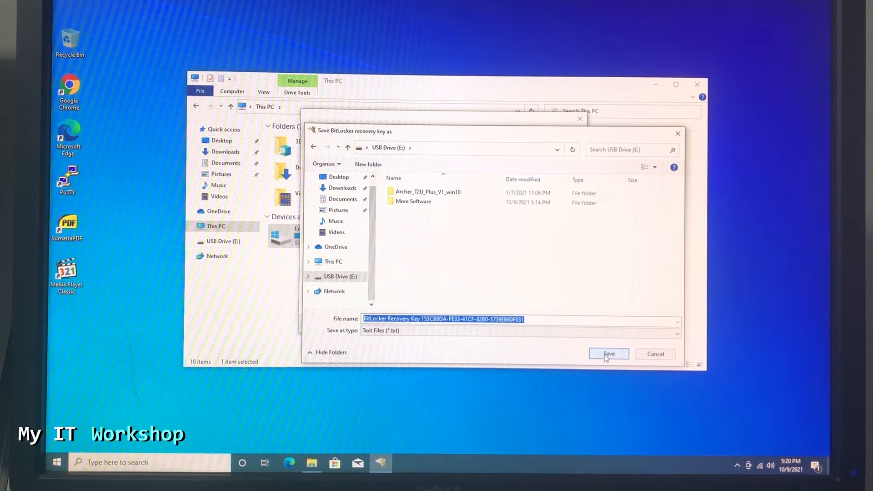
left_click(608, 354)
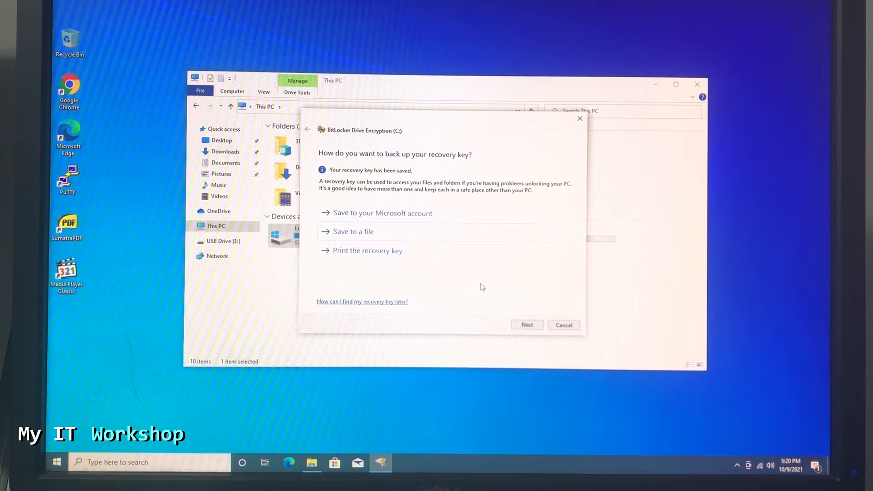
Continue past the key backup and used-disk-space steps to the encryption mode choice.
left_click(526, 325)
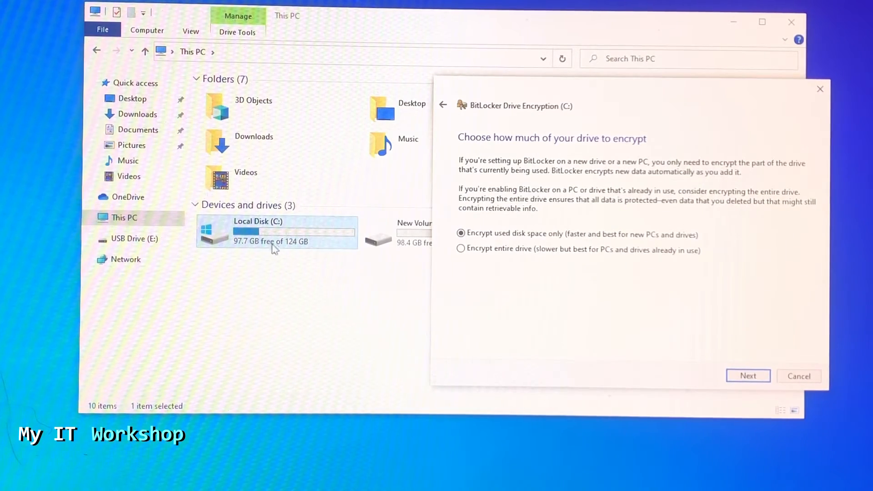
mouse_move(265, 238)
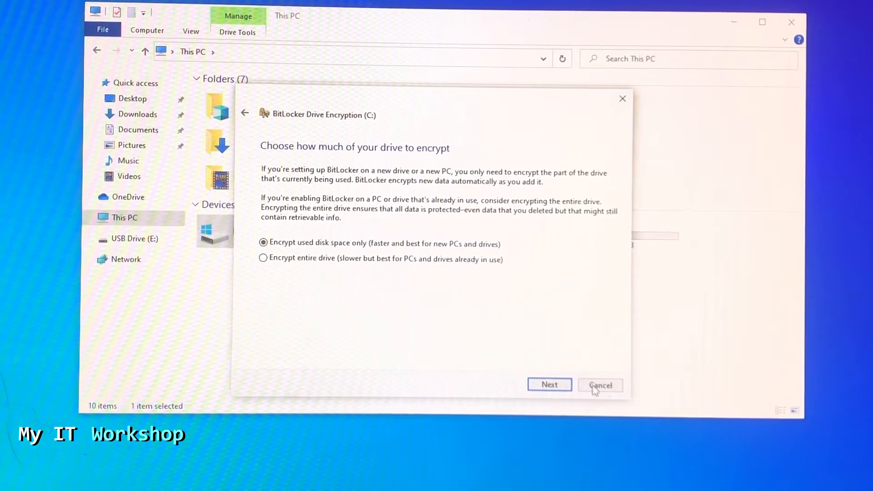
left_click(549, 384)
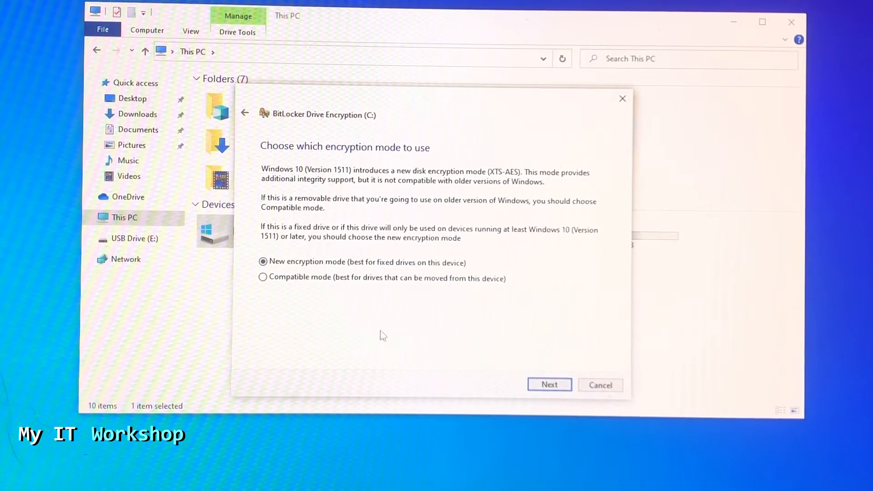
mouse_move(460, 271)
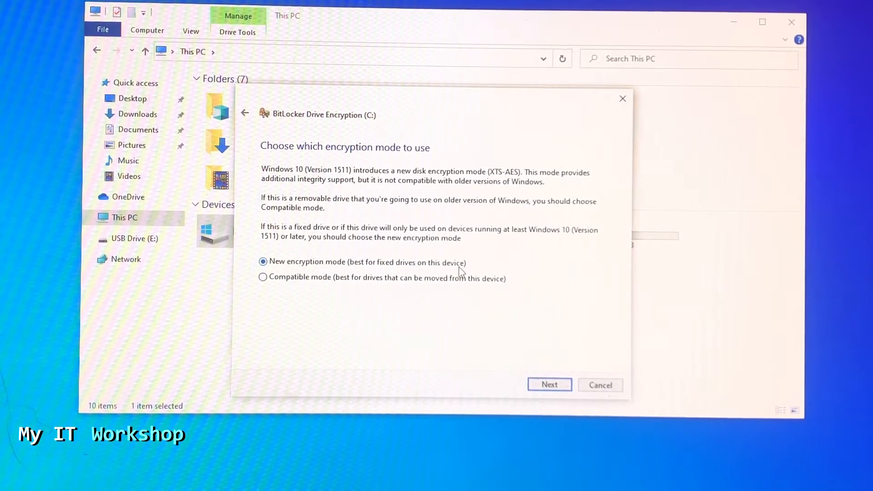
mouse_move(380, 289)
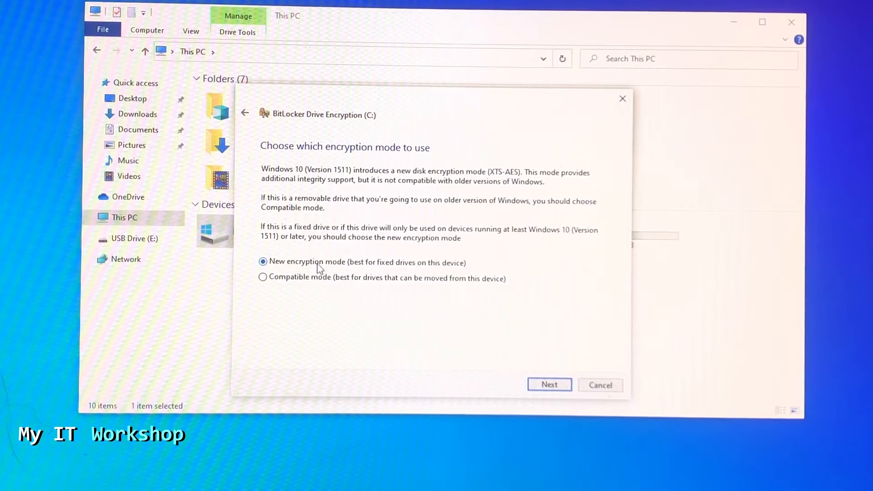
mouse_move(333, 272)
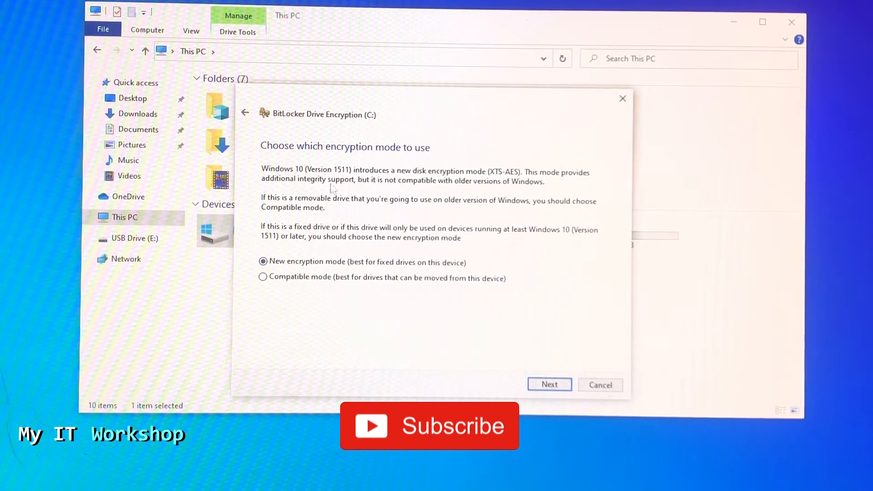
mouse_move(339, 296)
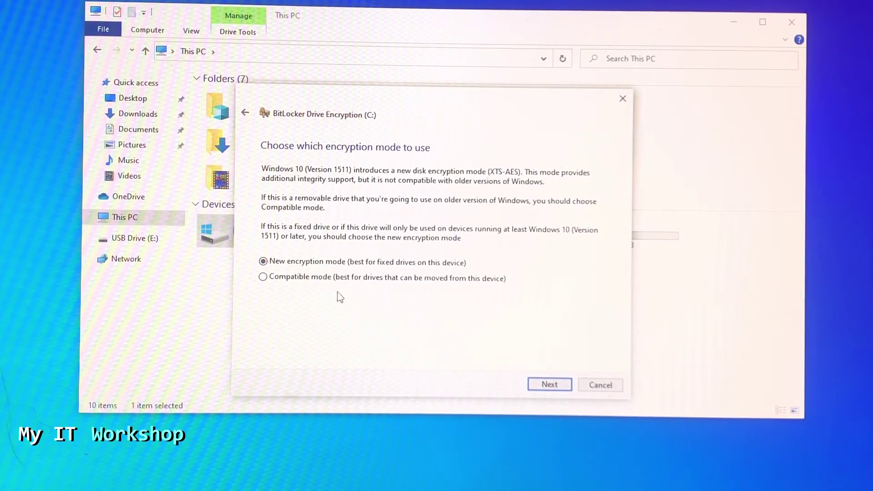
mouse_move(345, 297)
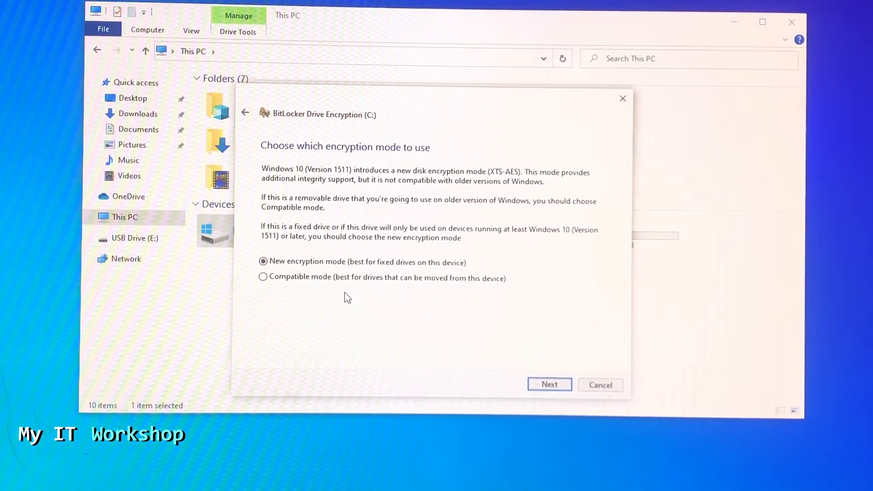
Accept the new encryption mode and start encrypting drive C without the system check.
left_click(548, 383)
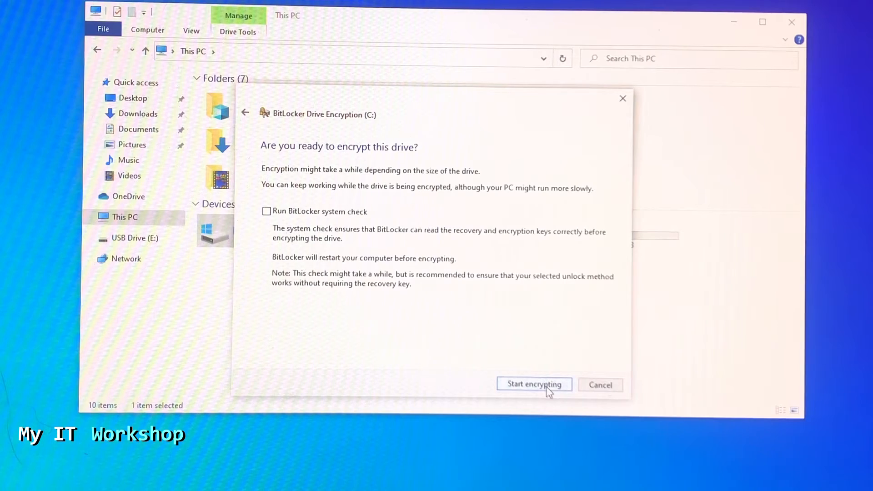
mouse_move(298, 217)
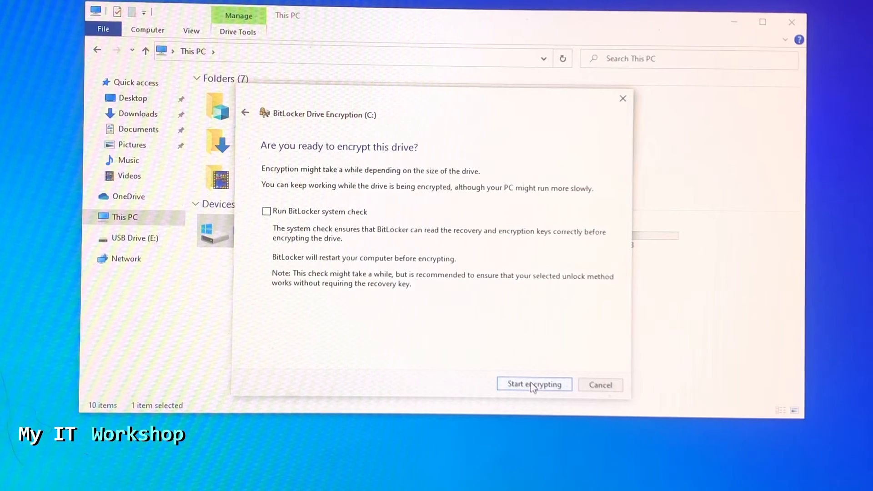
left_click(534, 383)
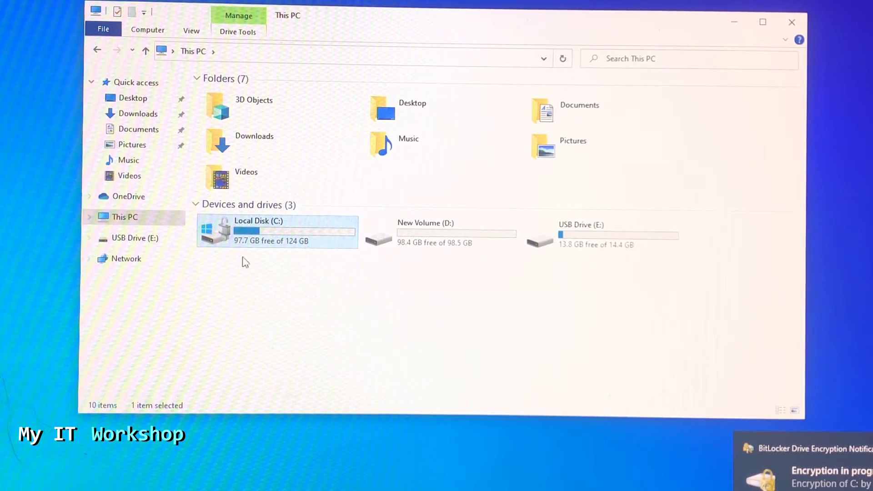
mouse_move(222, 230)
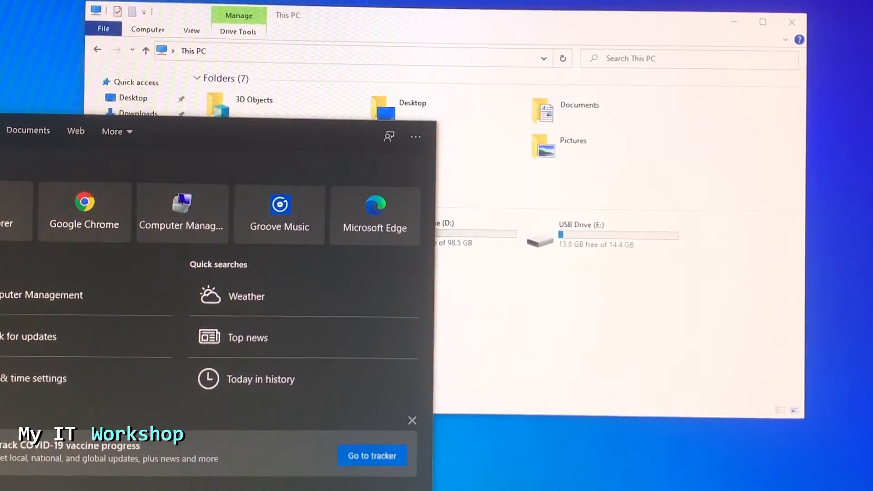
Search Start for 'BitLocker' to reach the Manage BitLocker control panel.
type("BitLocker")
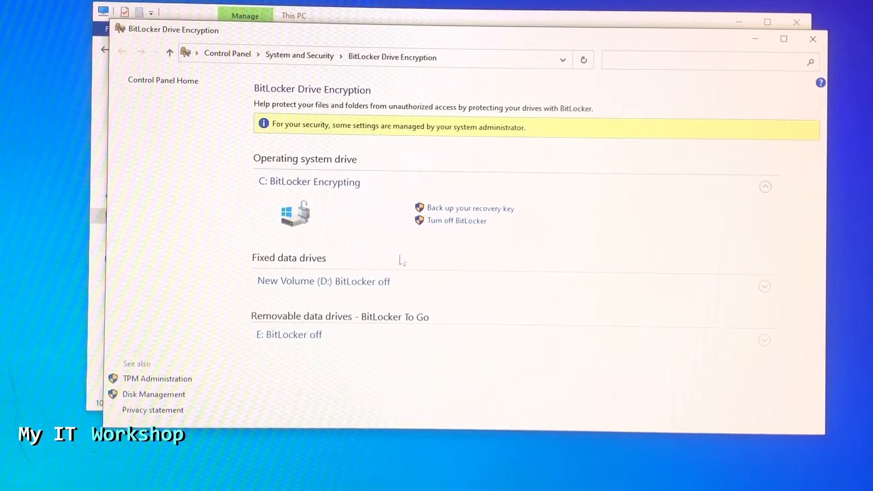
mouse_move(354, 195)
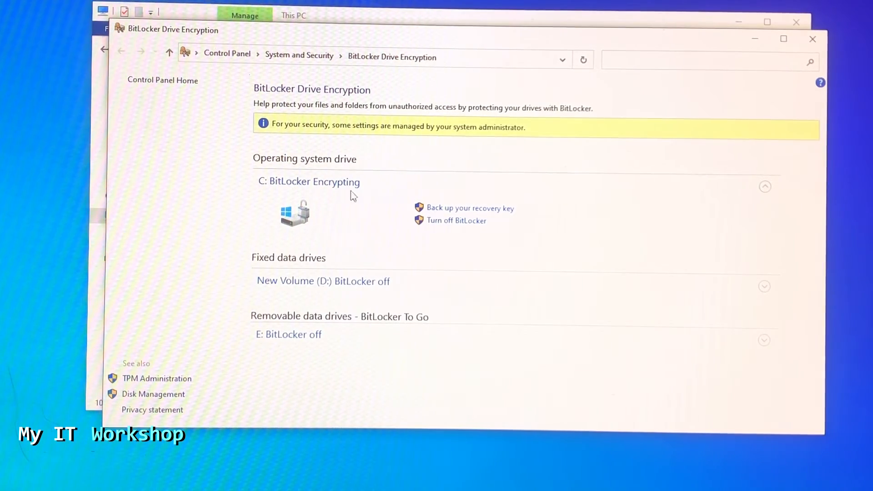
mouse_move(513, 251)
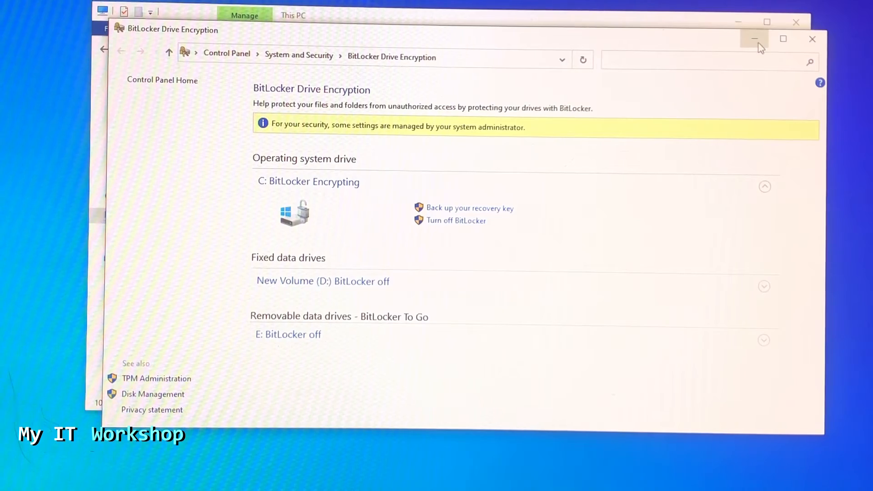
Minimize Control Panel and view the BitLocker Recovery Key text file on USB Drive (E:) in Notepad.
left_click(755, 38)
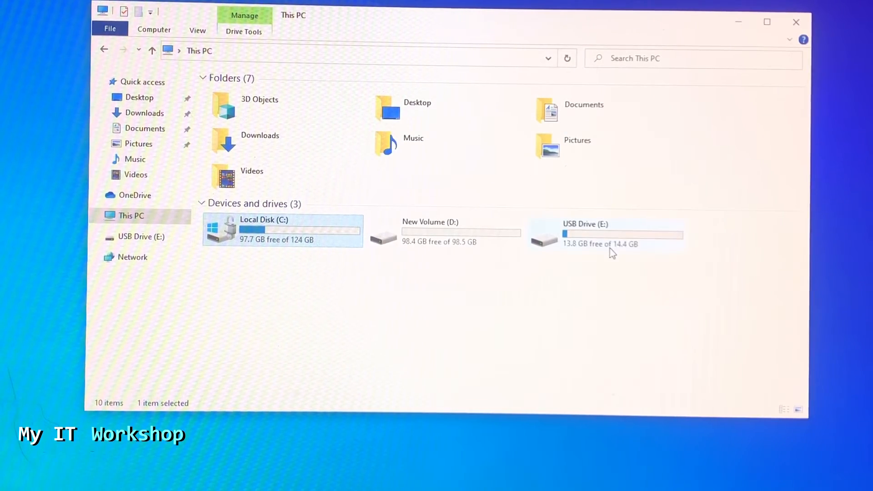
double_click(585, 224)
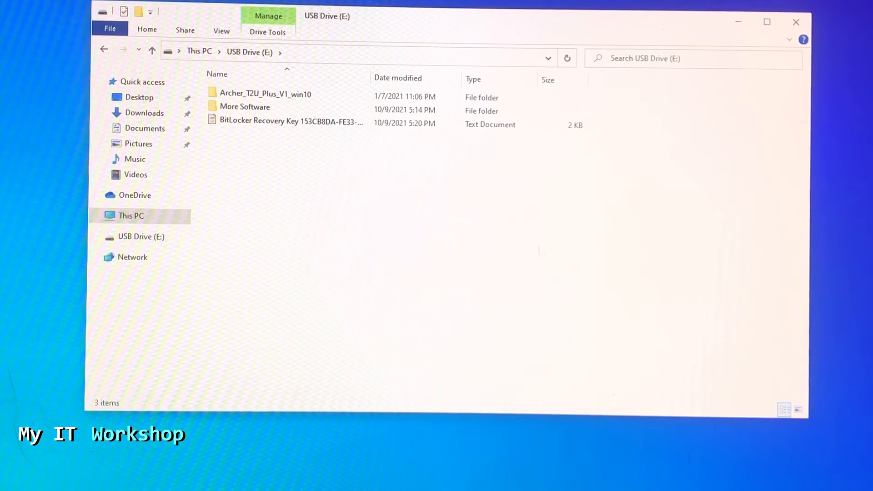
left_click(289, 121)
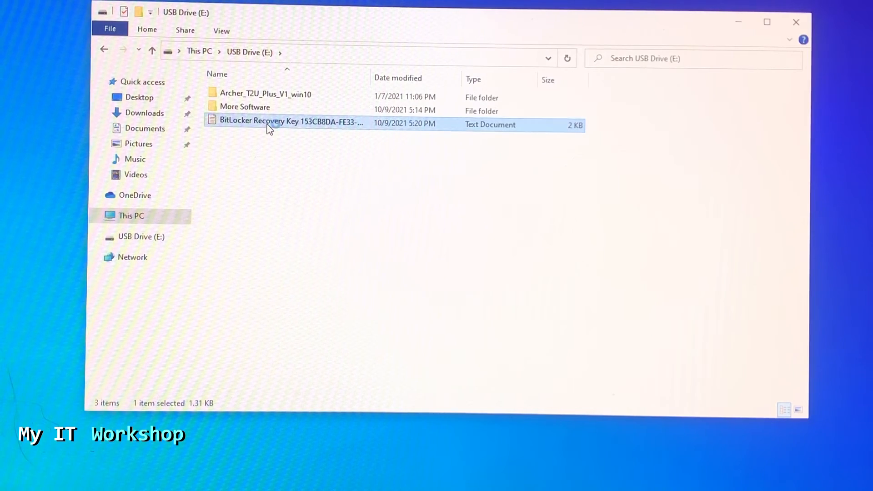
double_click(289, 120)
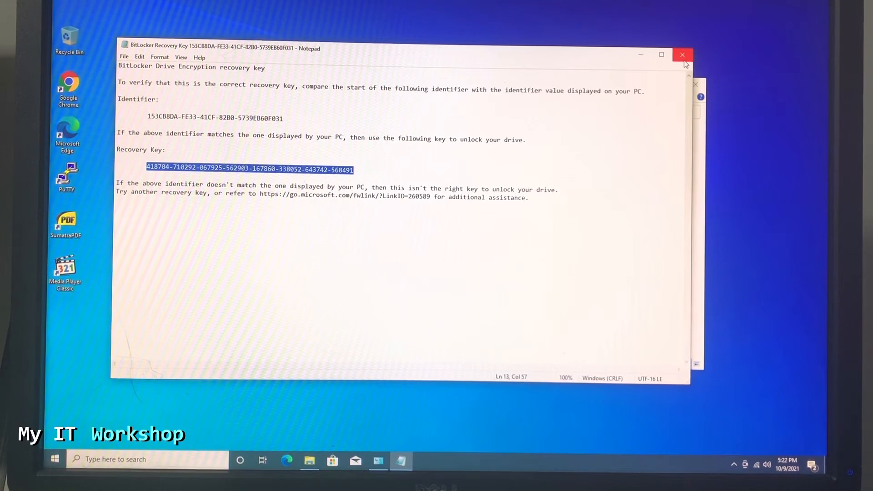
mouse_move(682, 55)
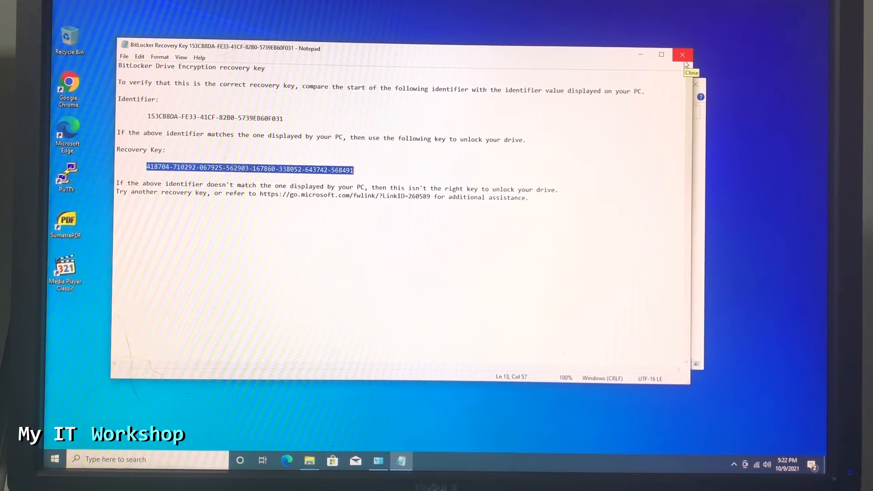
Close Notepad and bring up the Safely Remove Hardware tray menu.
left_click(681, 54)
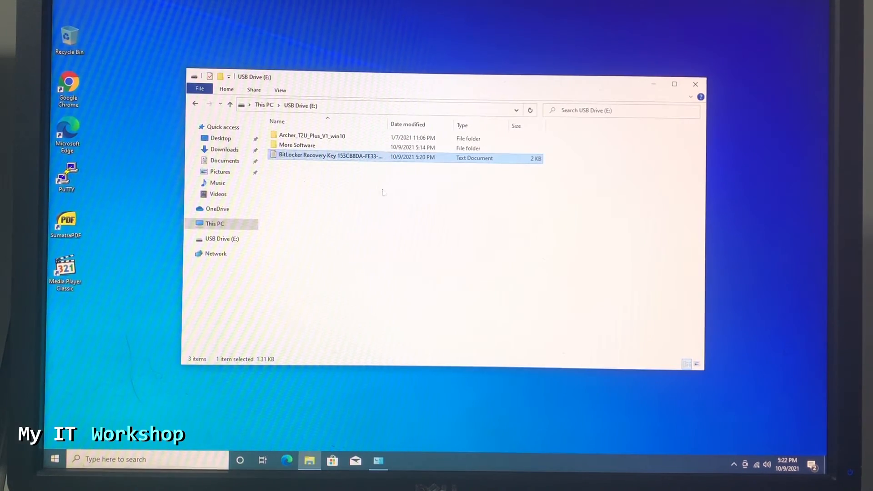
left_click(214, 224)
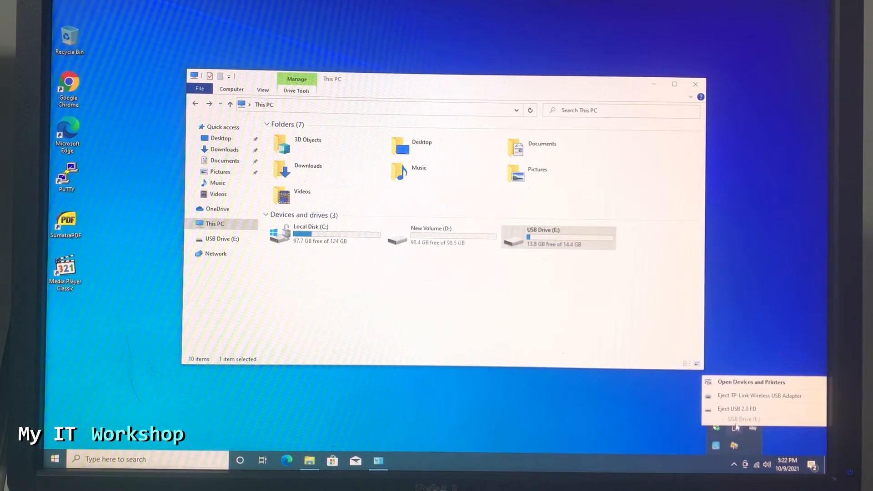
Eject the USB 2.0 flash drive so only drives C and D remain under This PC.
left_click(736, 408)
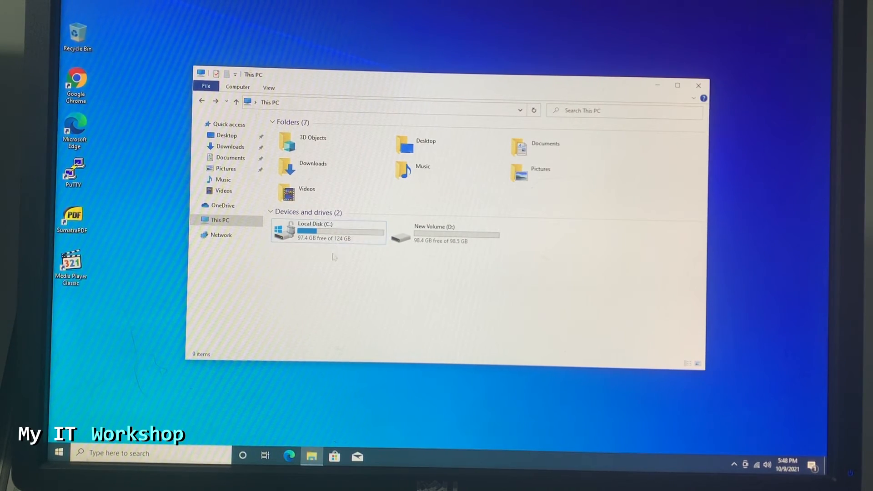
right_click(328, 229)
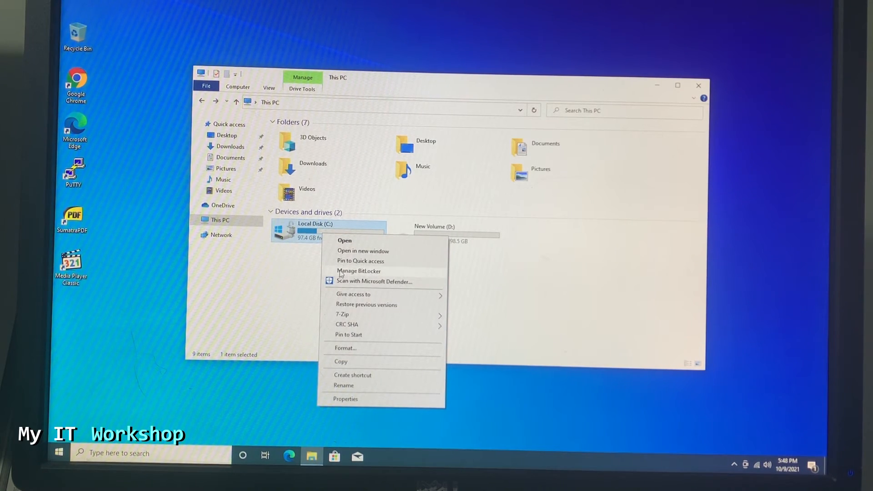
left_click(360, 271)
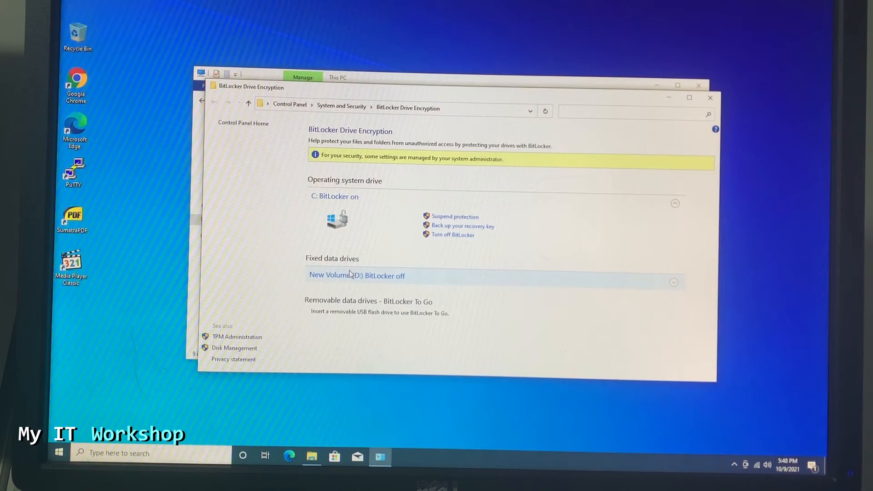
mouse_move(324, 206)
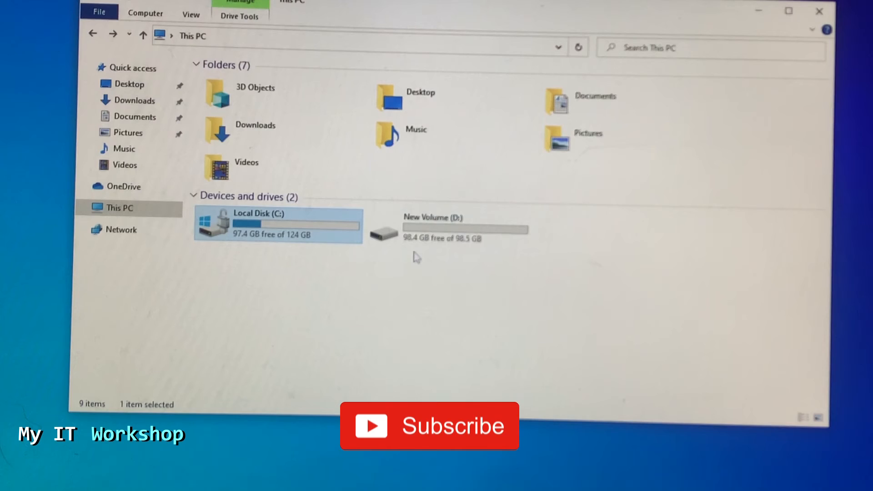
Choose Turn on BitLocker for New Volume (D:) from its context menu.
right_click(448, 228)
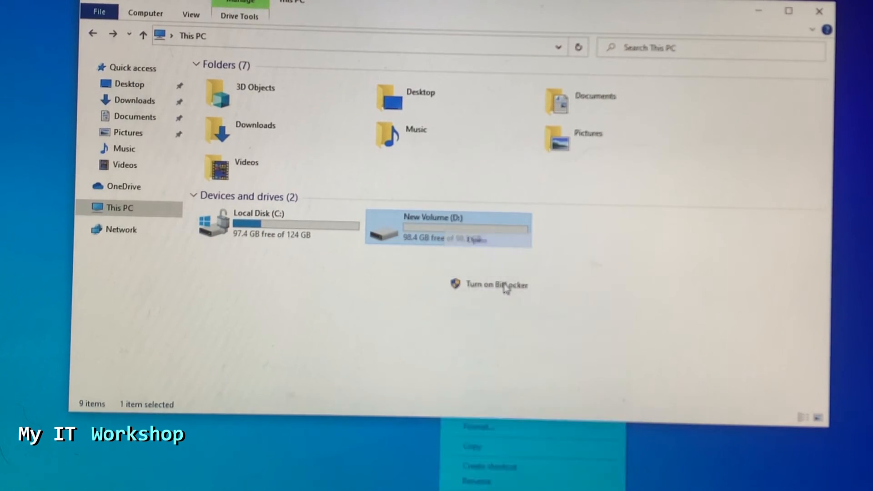
left_click(492, 284)
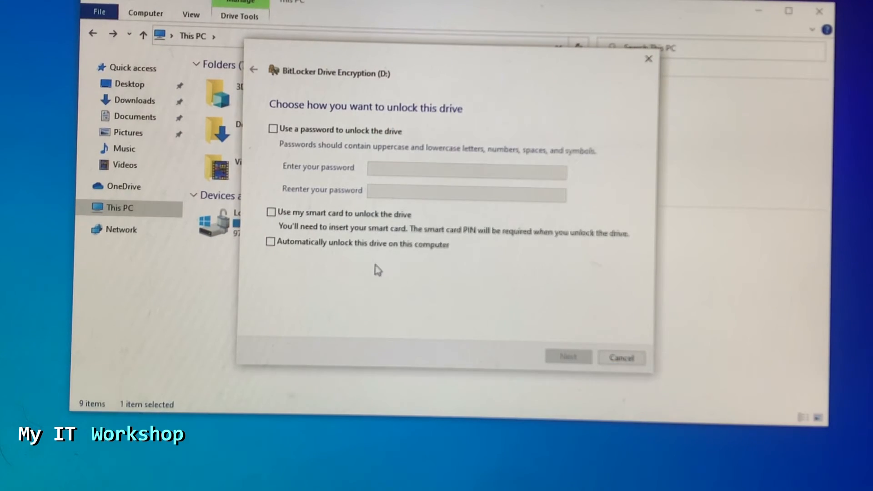
mouse_move(368, 282)
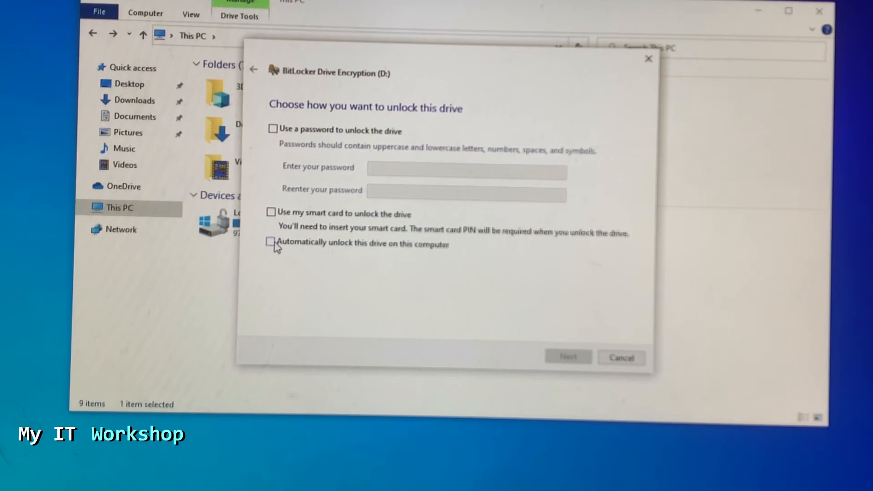
mouse_move(377, 262)
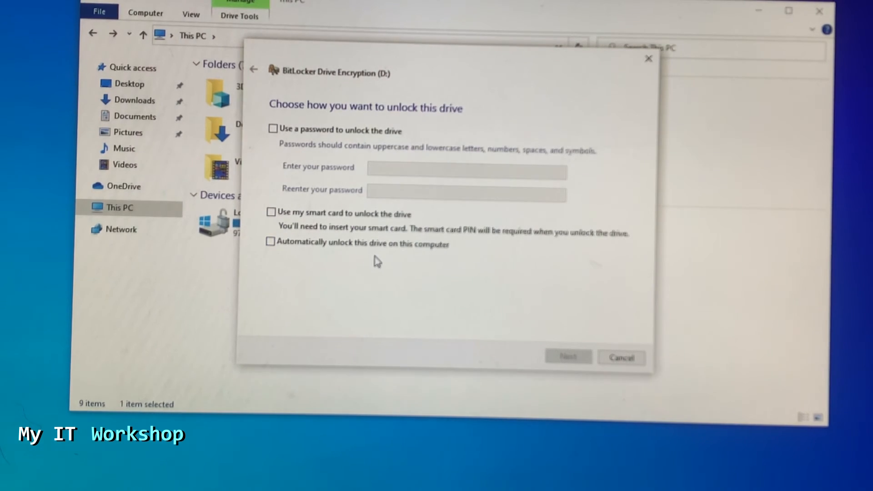